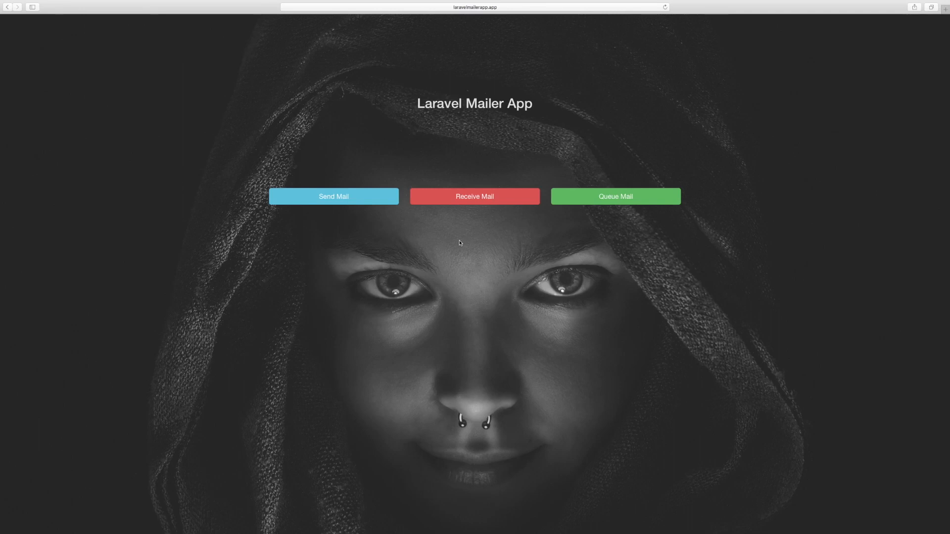
mouse_move(444, 250)
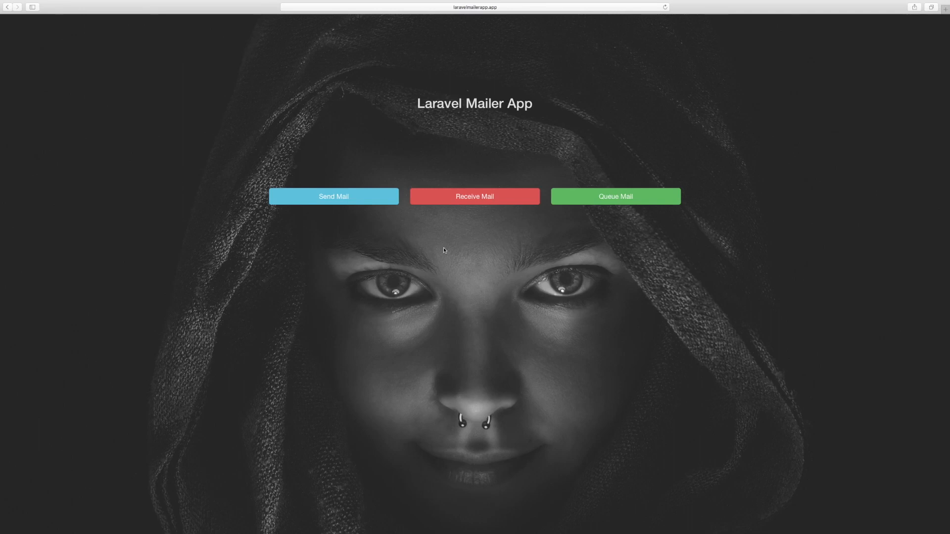
mouse_move(444, 231)
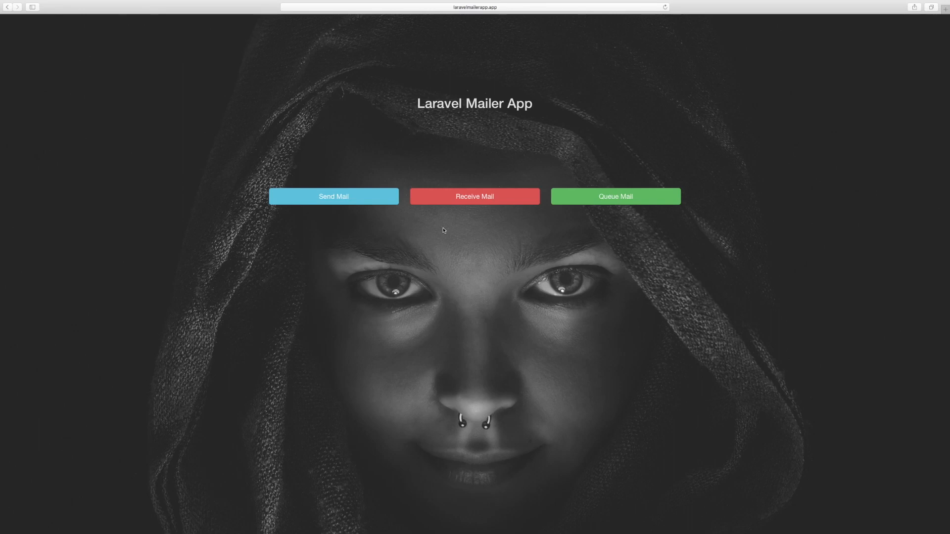
mouse_move(441, 247)
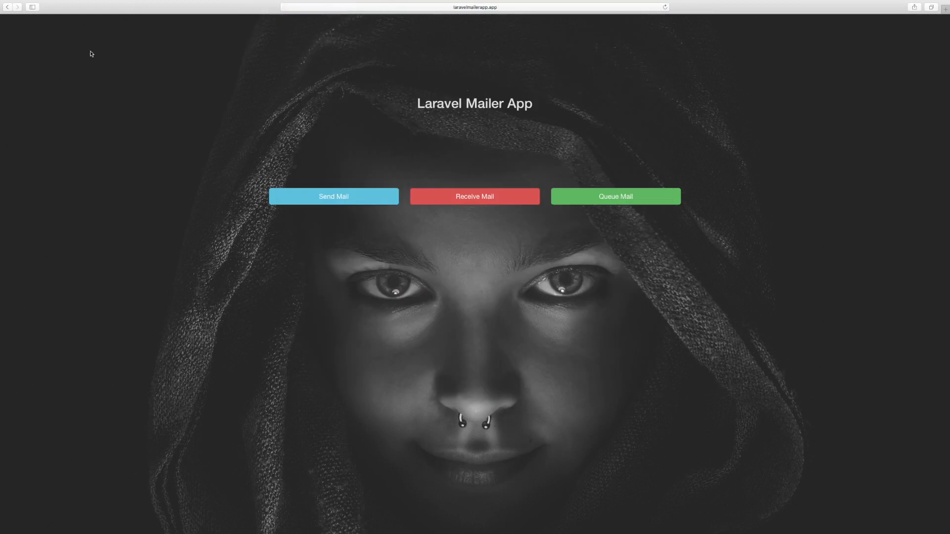
Step: Submit the empty send-mail form to show required-field errors for email, subject and message
click(334, 196)
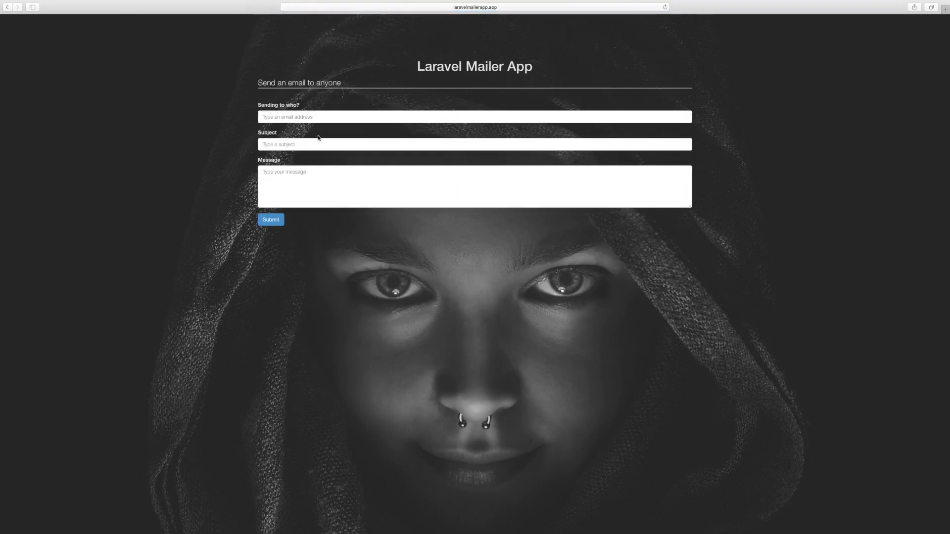
click(270, 220)
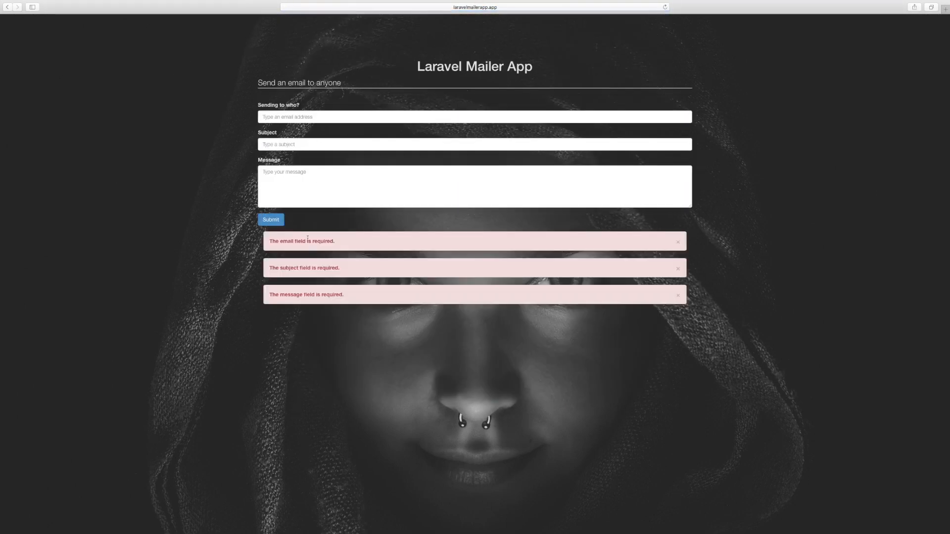
mouse_move(315, 257)
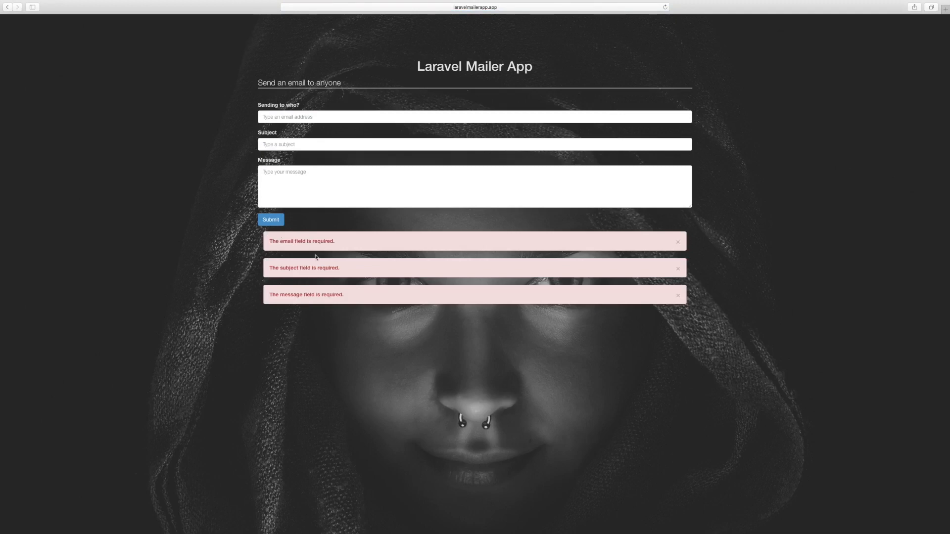
mouse_move(320, 306)
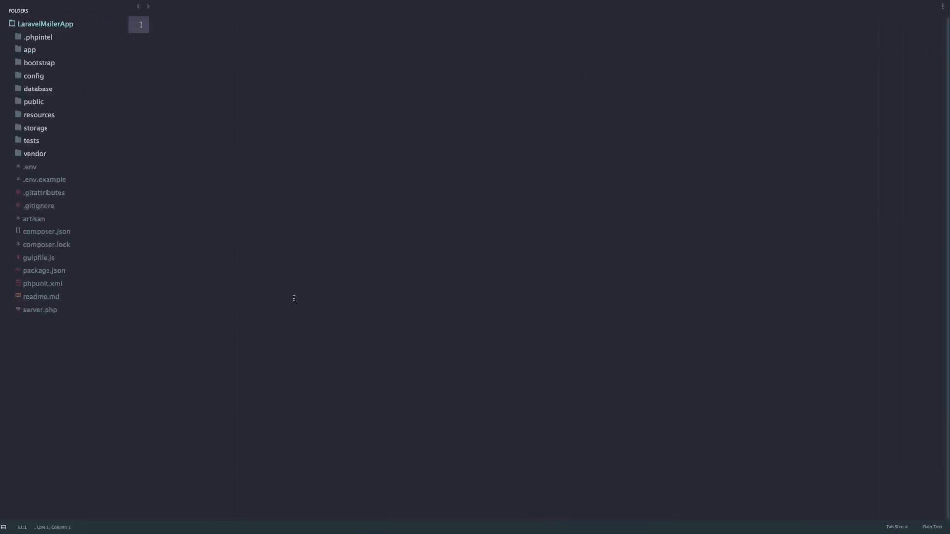
Step: In MailFormValidationRequest.php, duplicate the rules() method and rename the copy messages()
text(mailform)
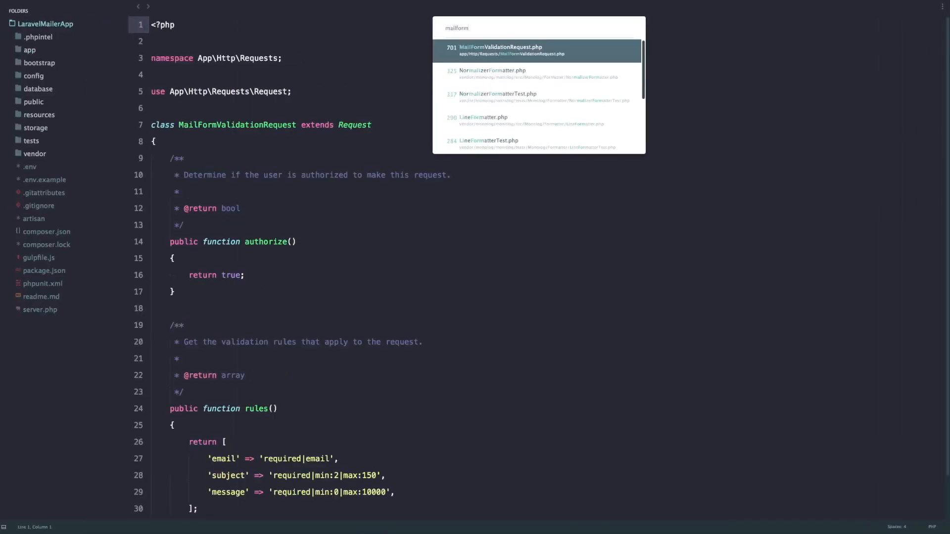
click(500, 50)
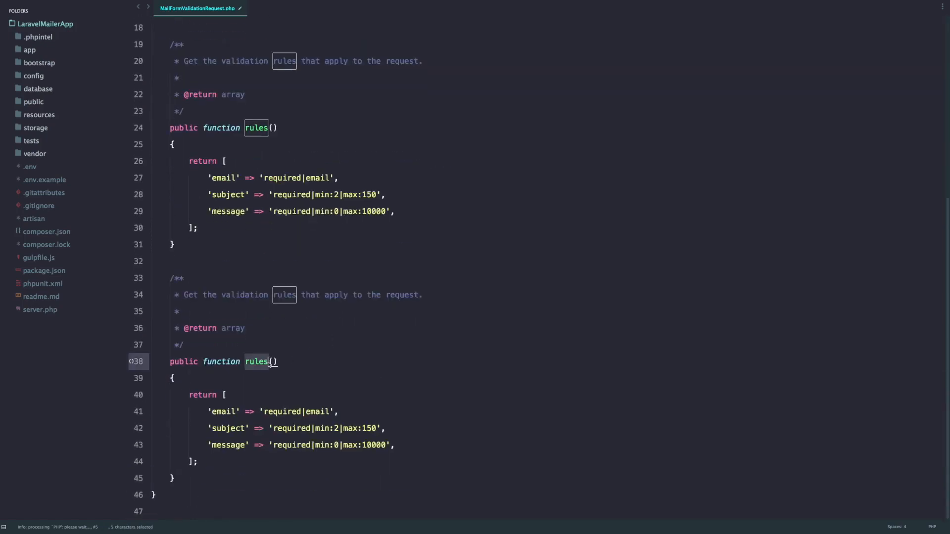
text(messge)
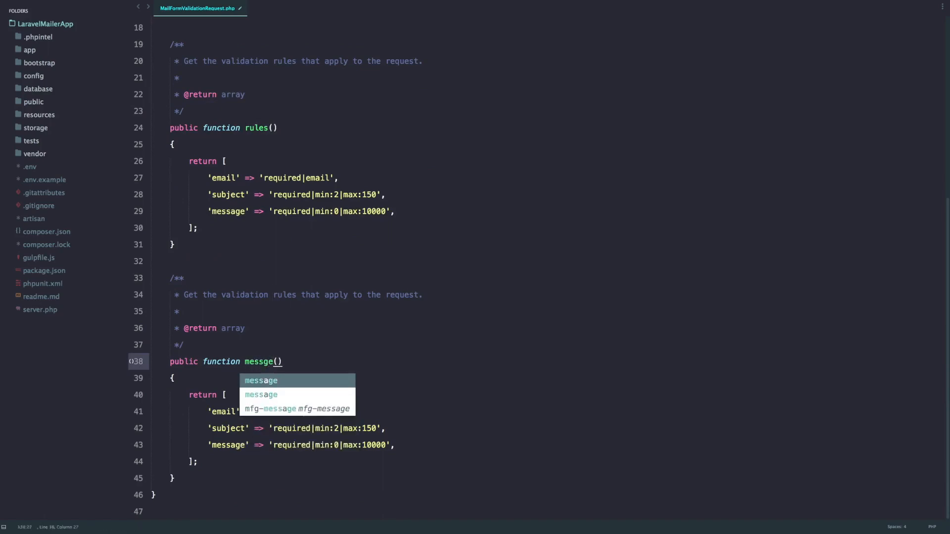
text(ages)
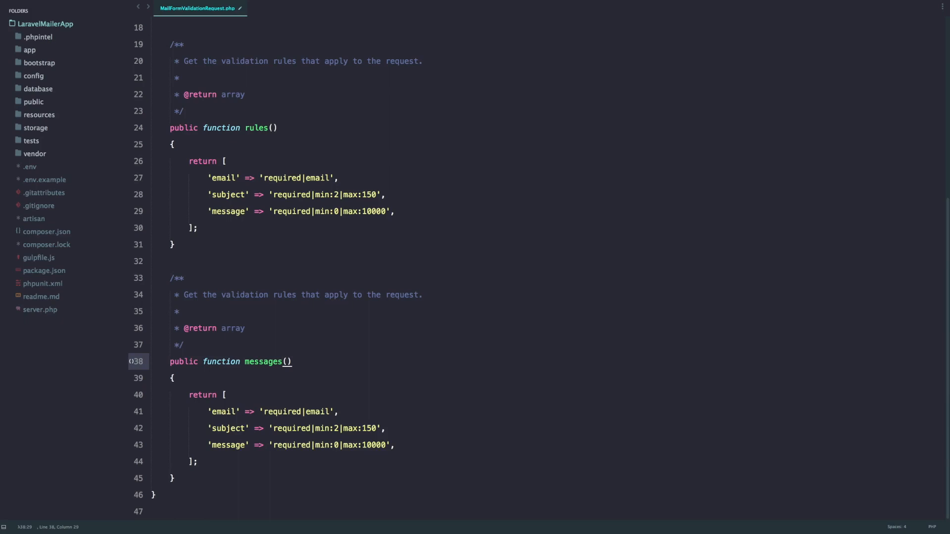
mouse_move(270, 456)
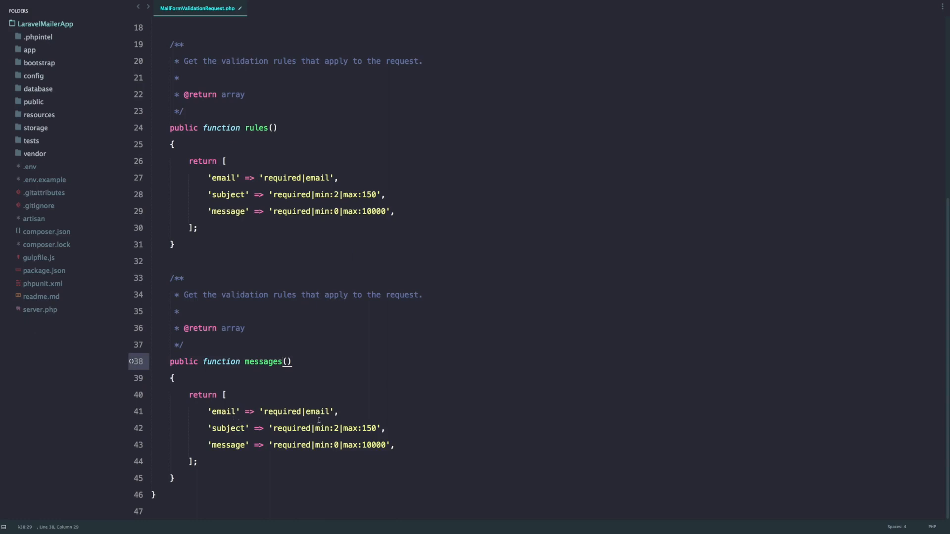
mouse_move(228, 186)
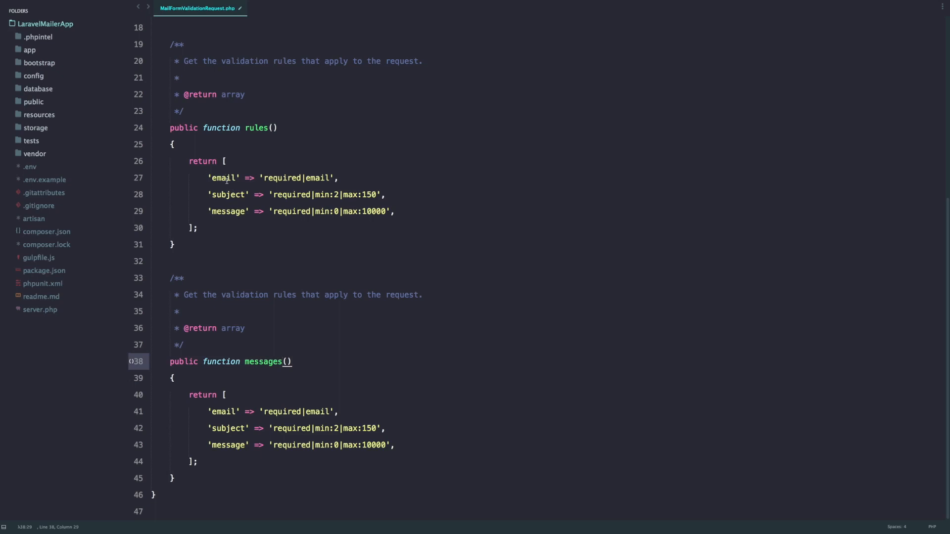
mouse_move(285, 185)
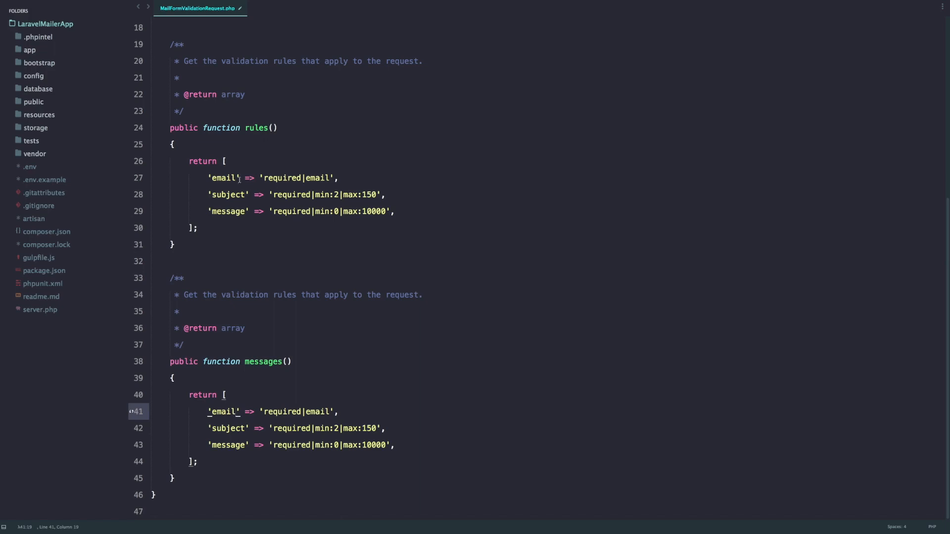
mouse_move(240, 416)
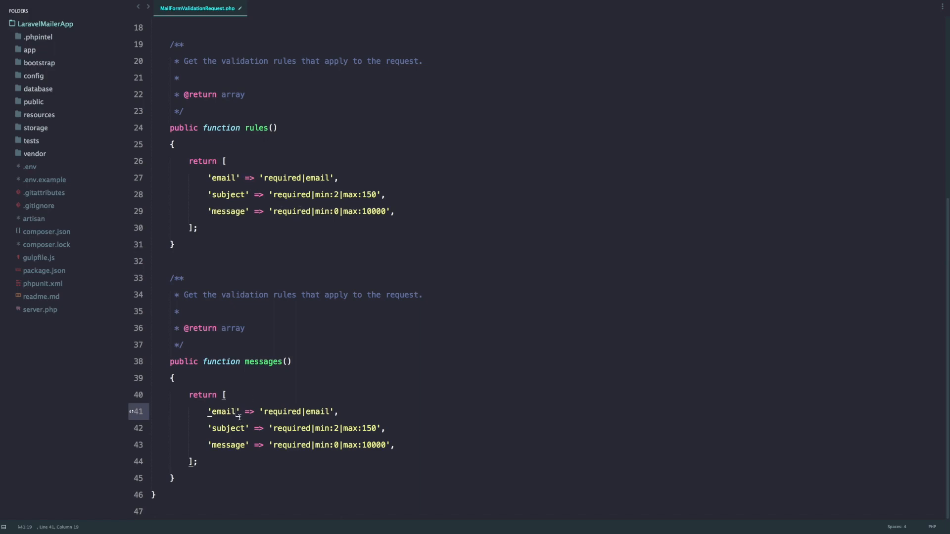
Step: Map email.required to 'Hey whats up, this is my custom message.' in messages()
text(.re)
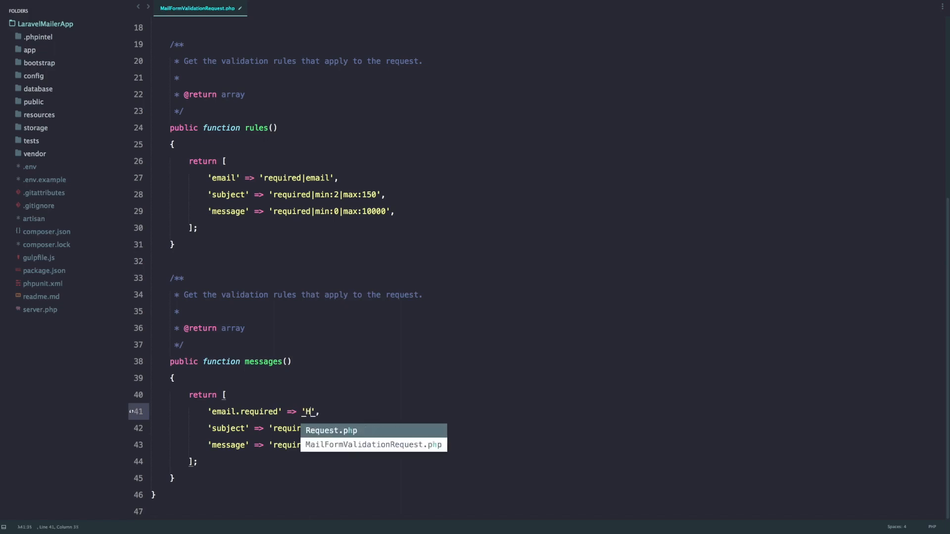
text(ey whats up, this is my)
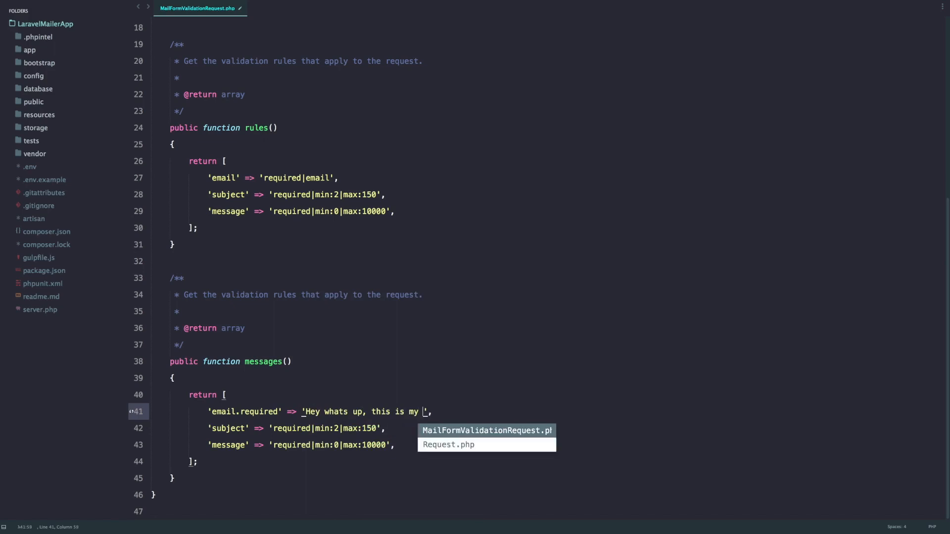
text(custo)
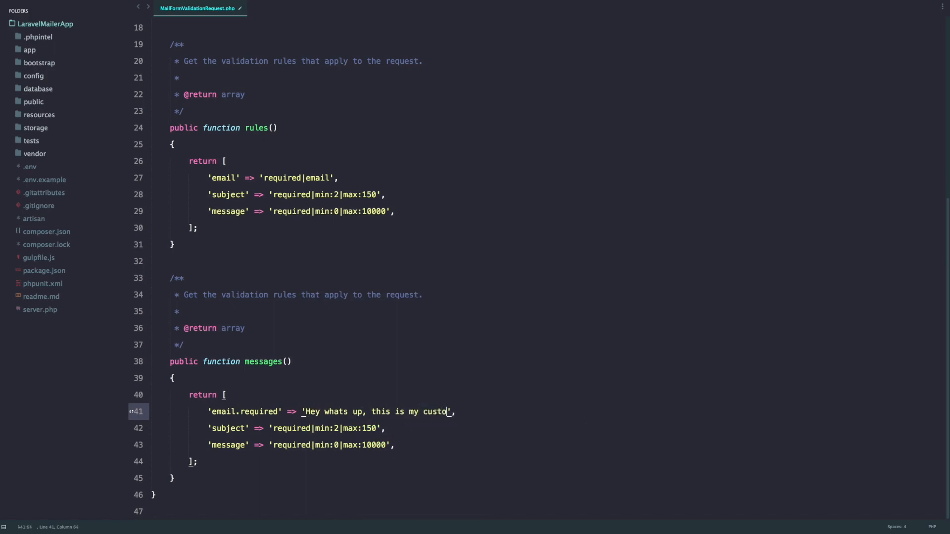
text(m message.)
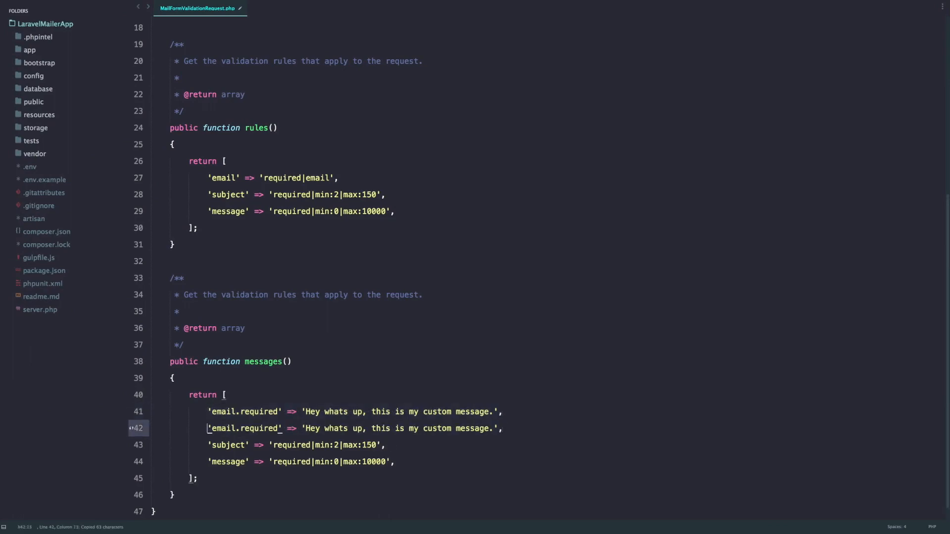
Step: Add an email.email key with its own custom message starting 'Do...'
text(email)
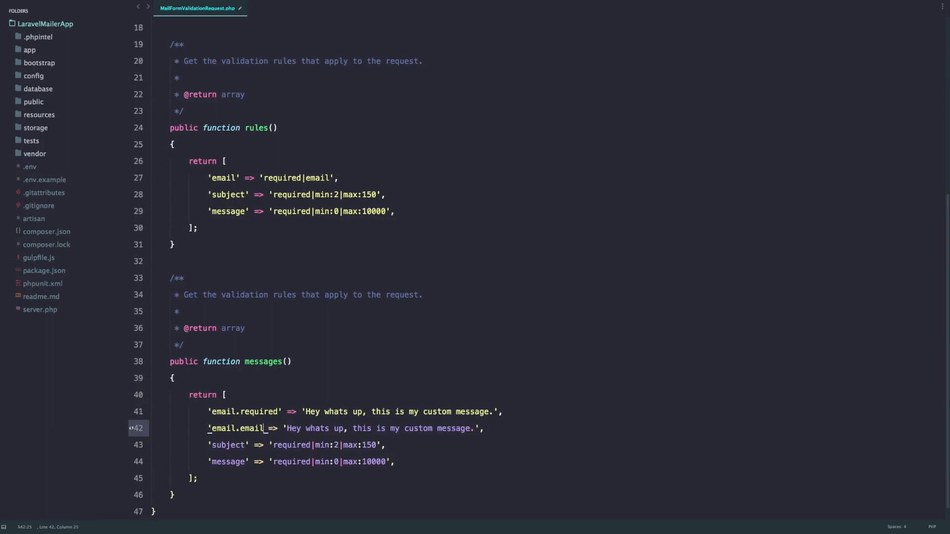
text(')
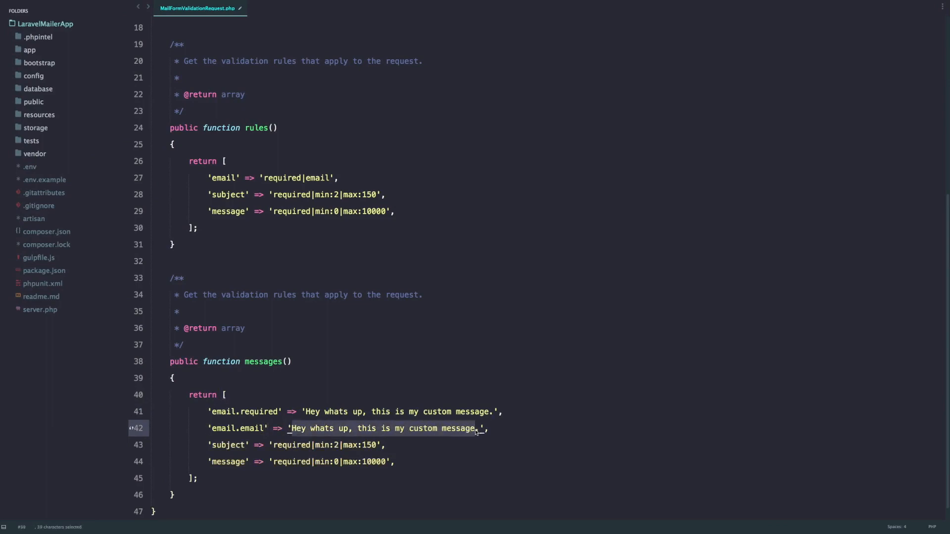
text(Do)
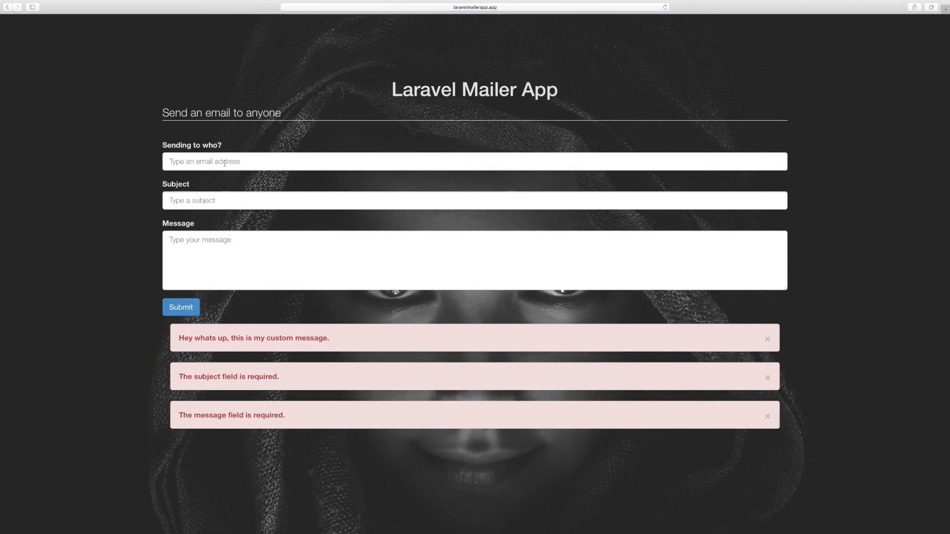
text(a)
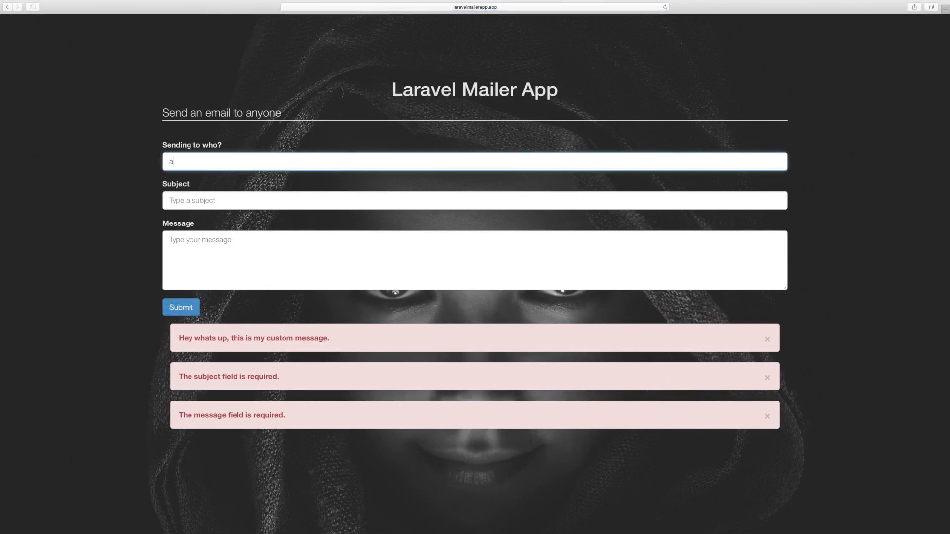
text(@)
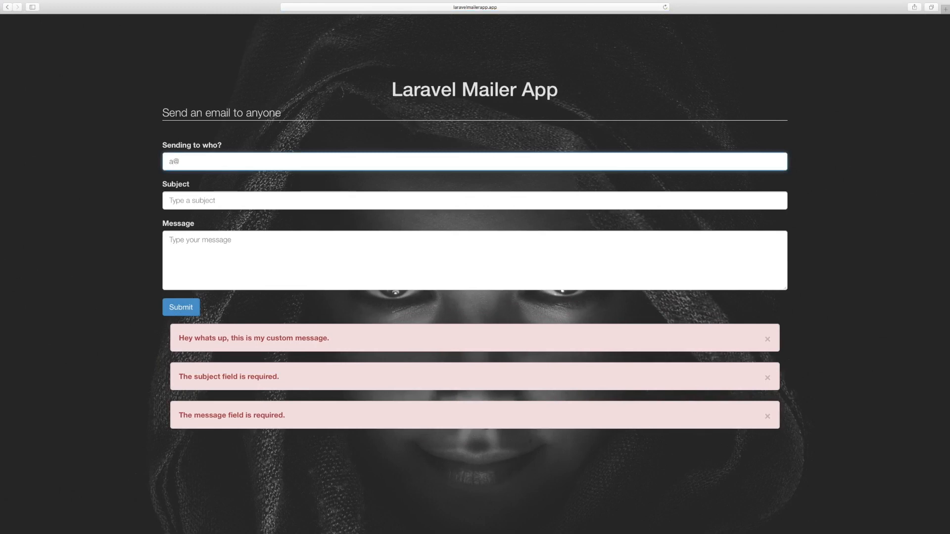
text(b.com)
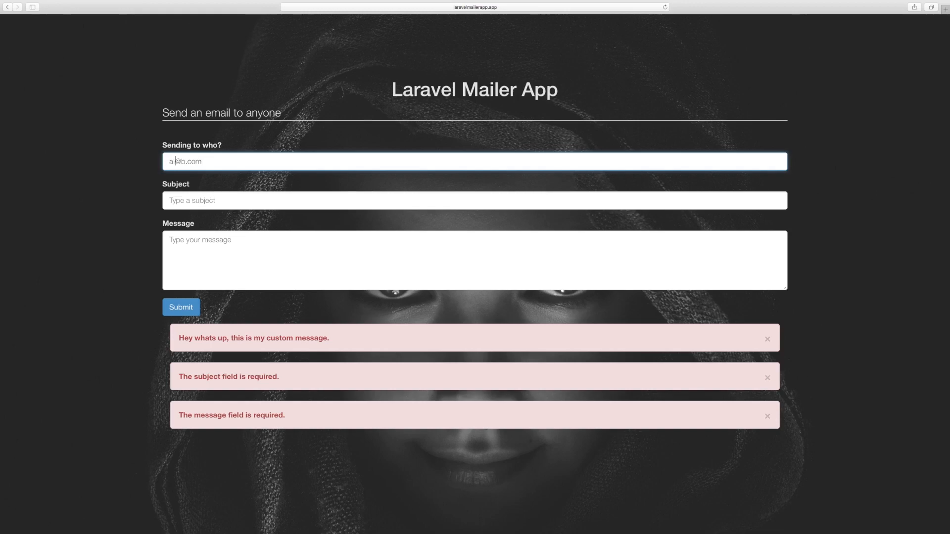
click(180, 306)
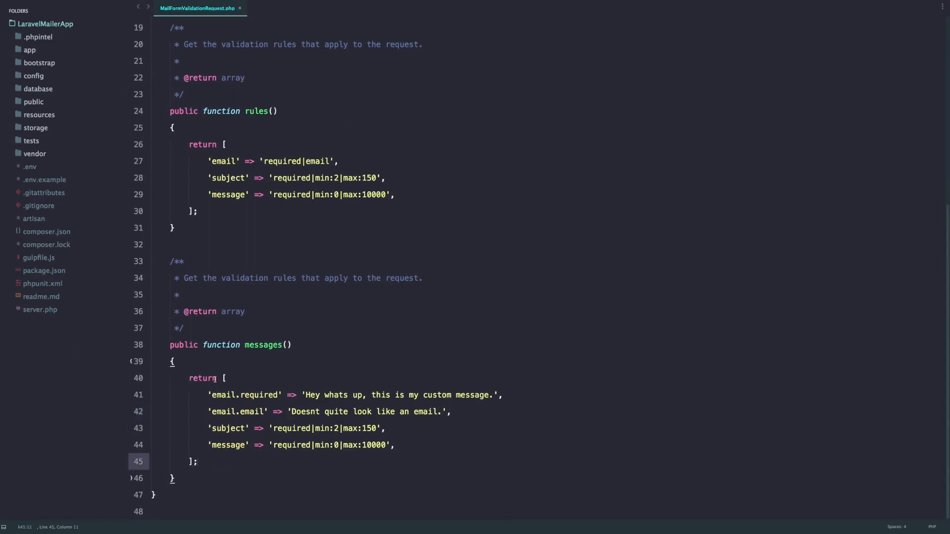
Step: Store the messages array in $messages and return it from messages()
double_click(202, 378)
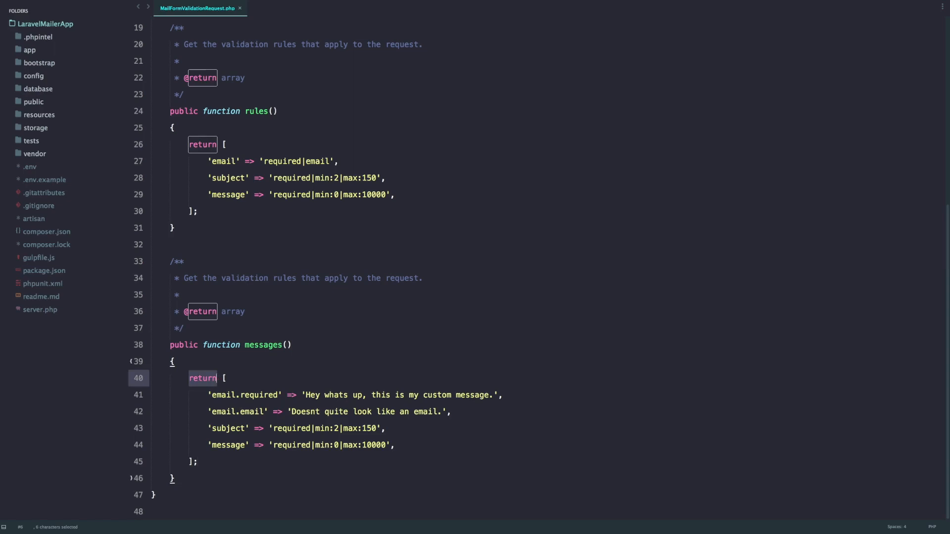
text($messages = [)
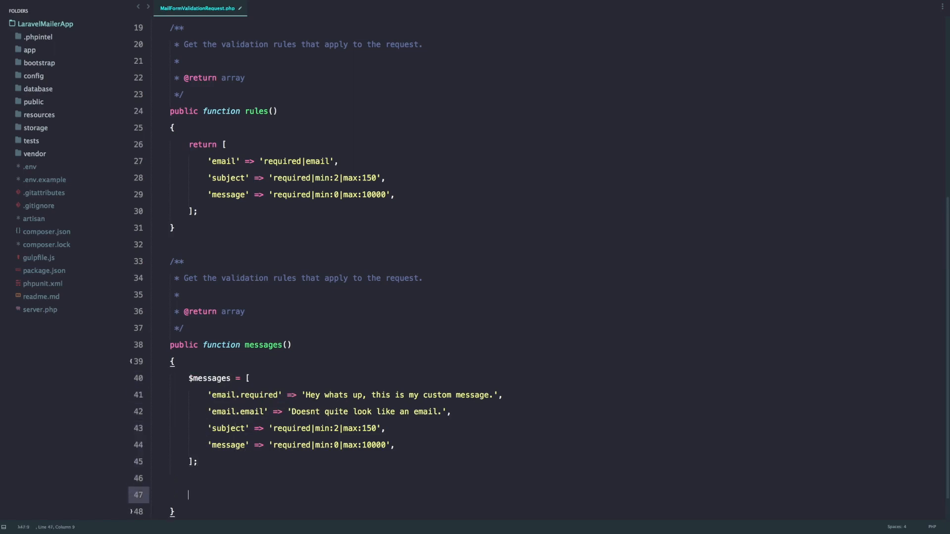
text(return $)
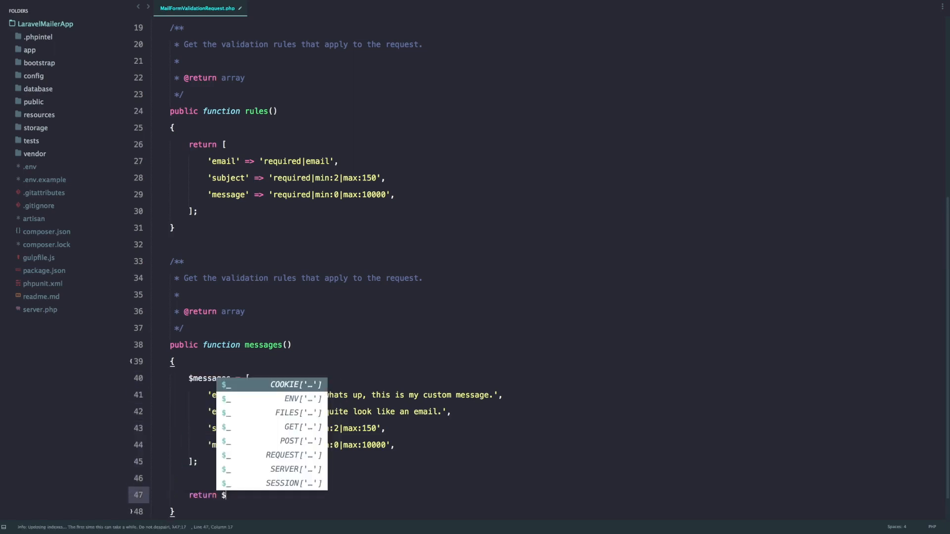
text(messages;)
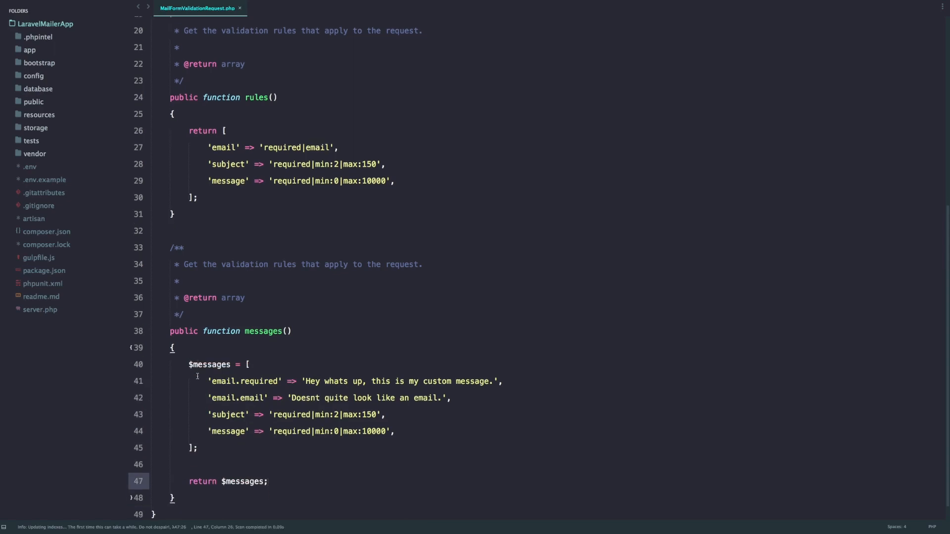
scroll(down, 3)
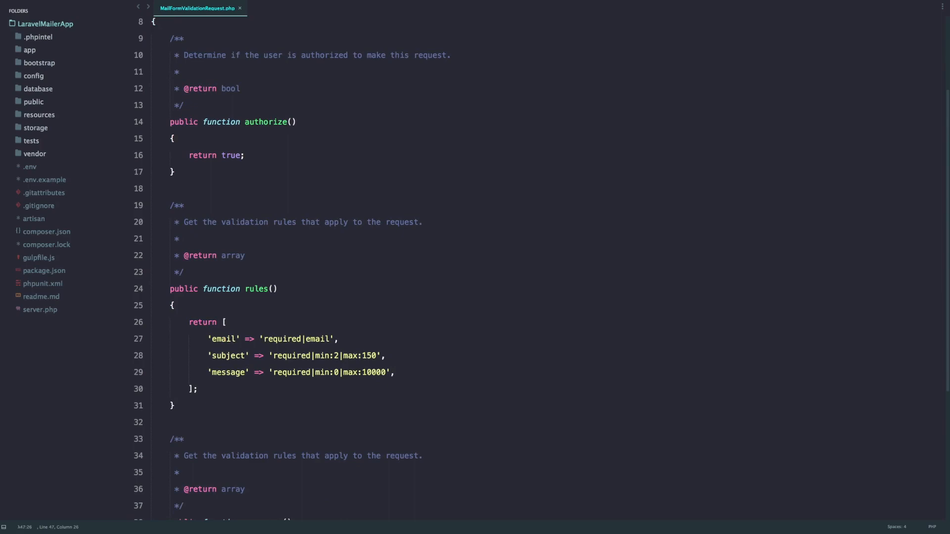
mouse_move(408, 379)
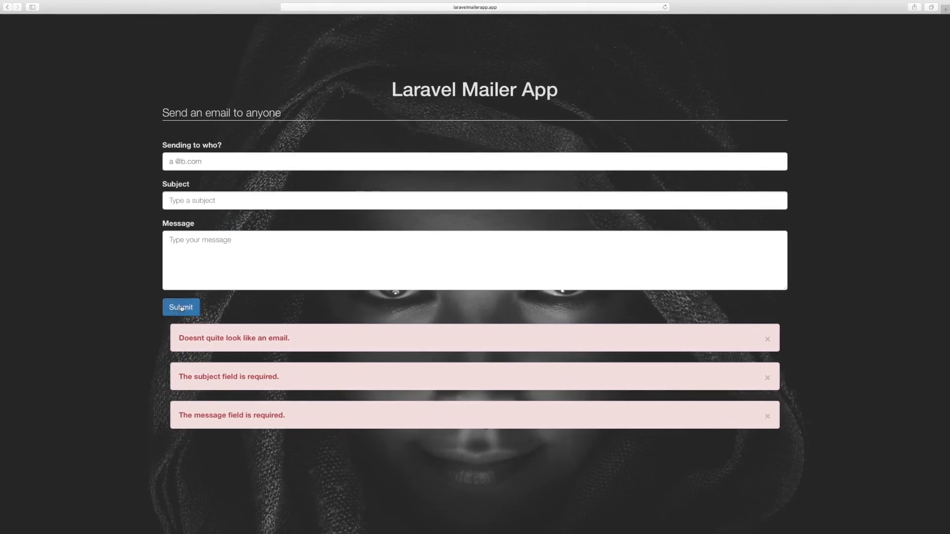
click(181, 307)
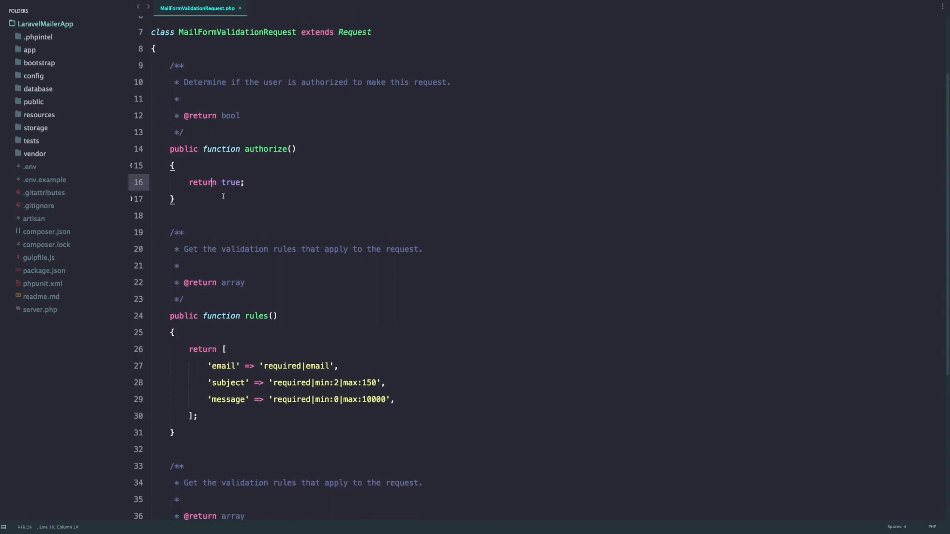
Step: Declare protected $redirect = ""; below the authorize method
click(191, 182)
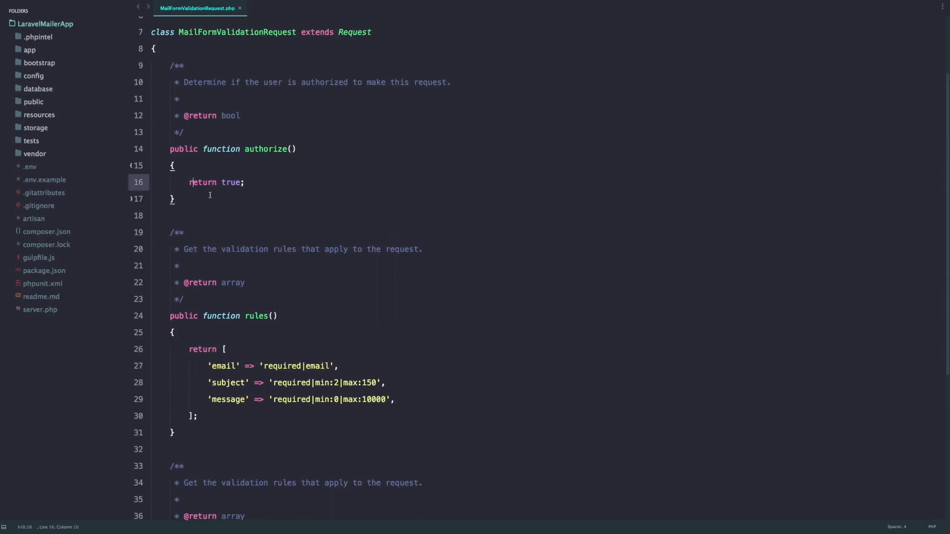
text(protected $)
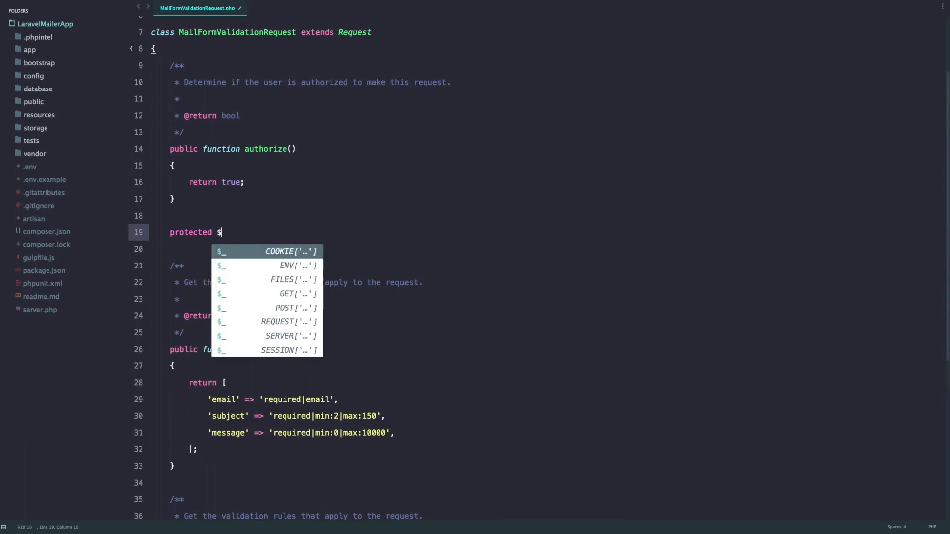
text(redirect =)
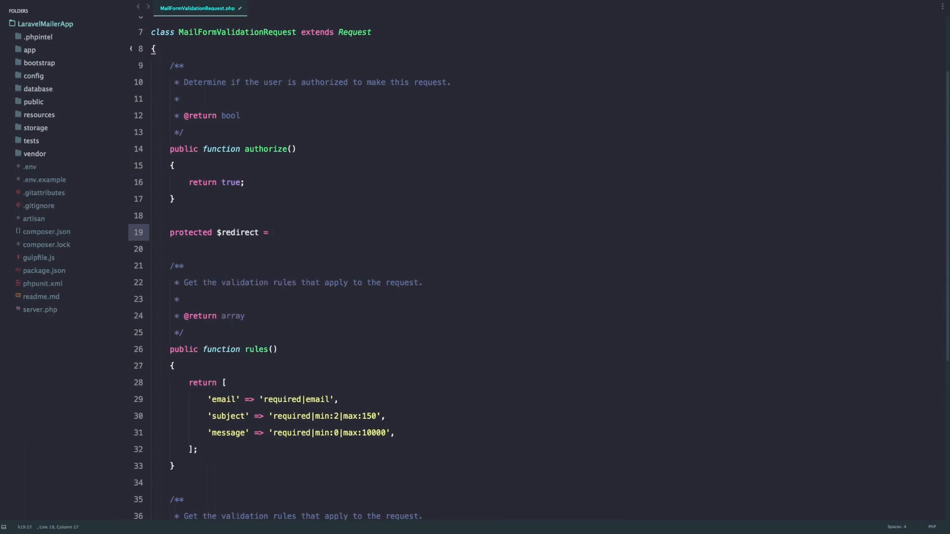
text("";)
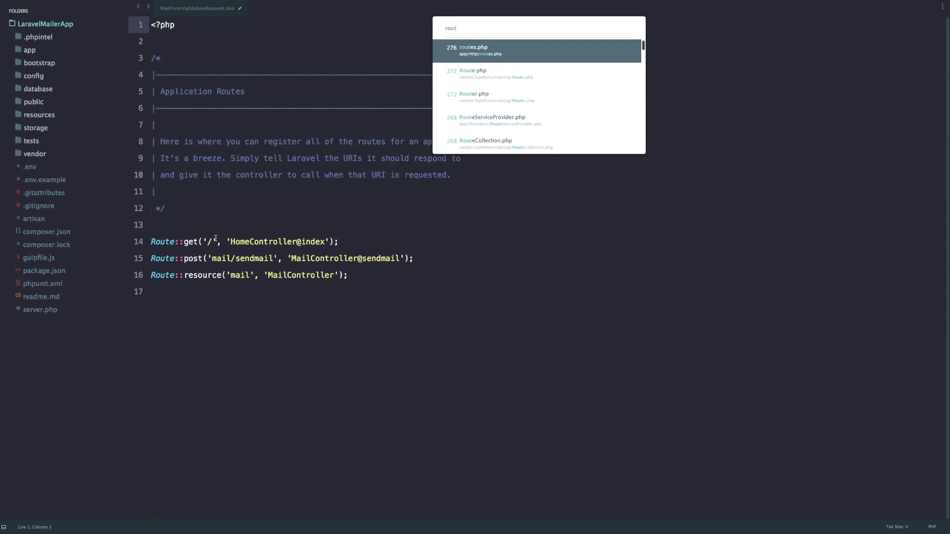
mouse_move(208, 246)
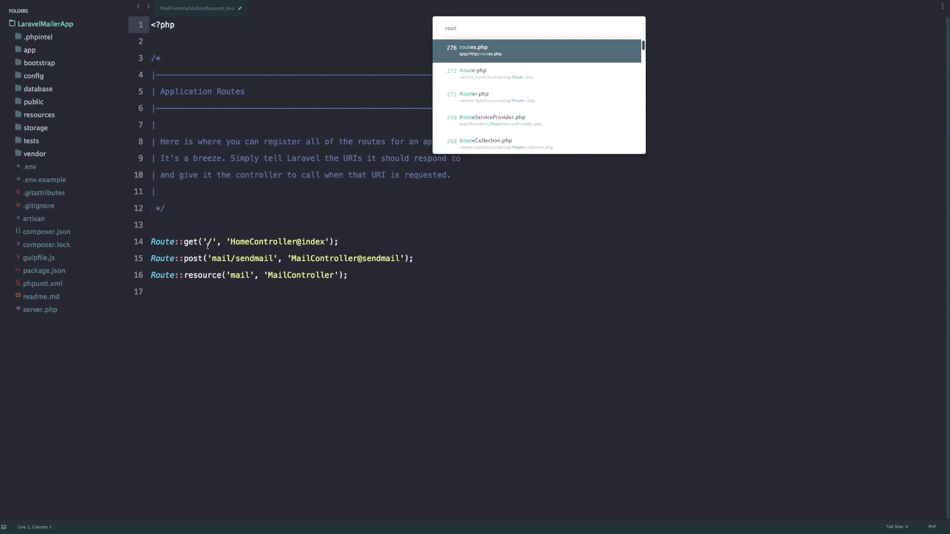
Step: Check the root route in routes.php and set $redirect to "/"
click(216, 42)
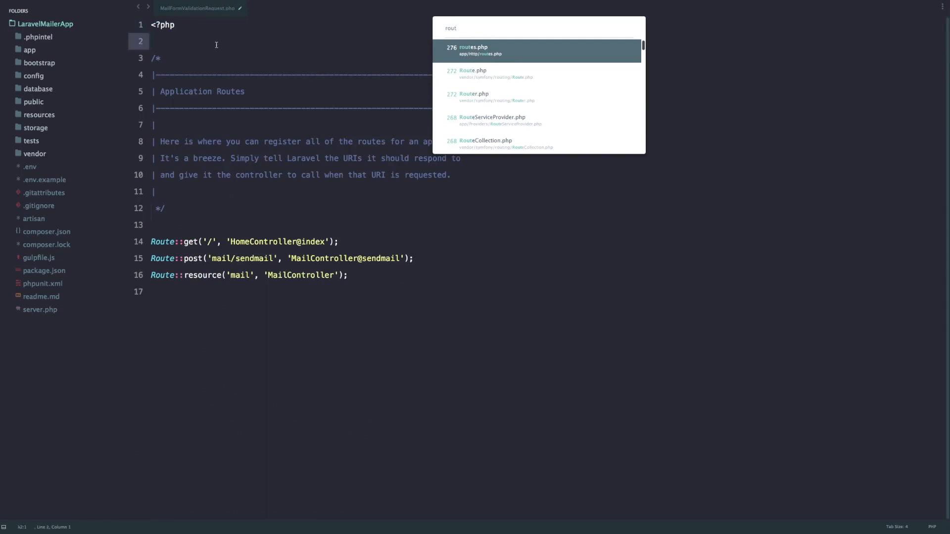
key(Escape)
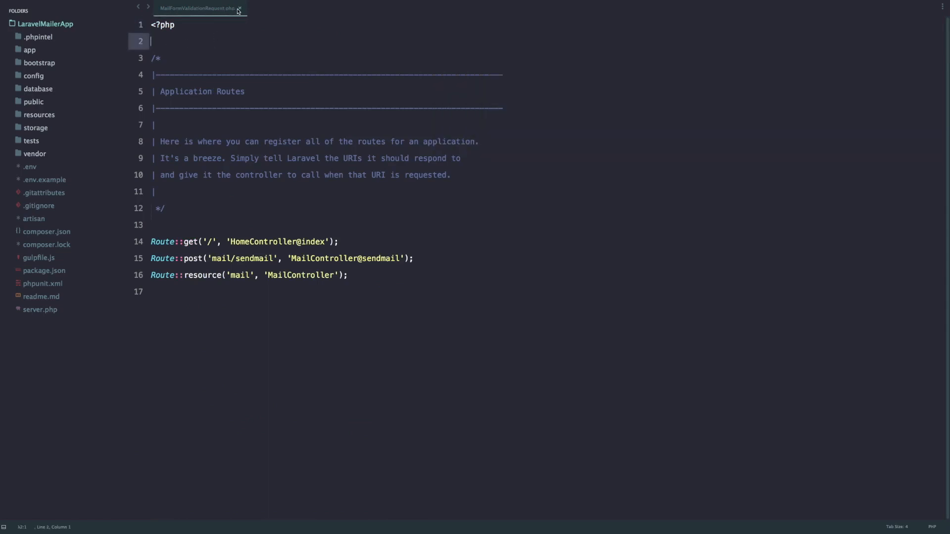
click(280, 8)
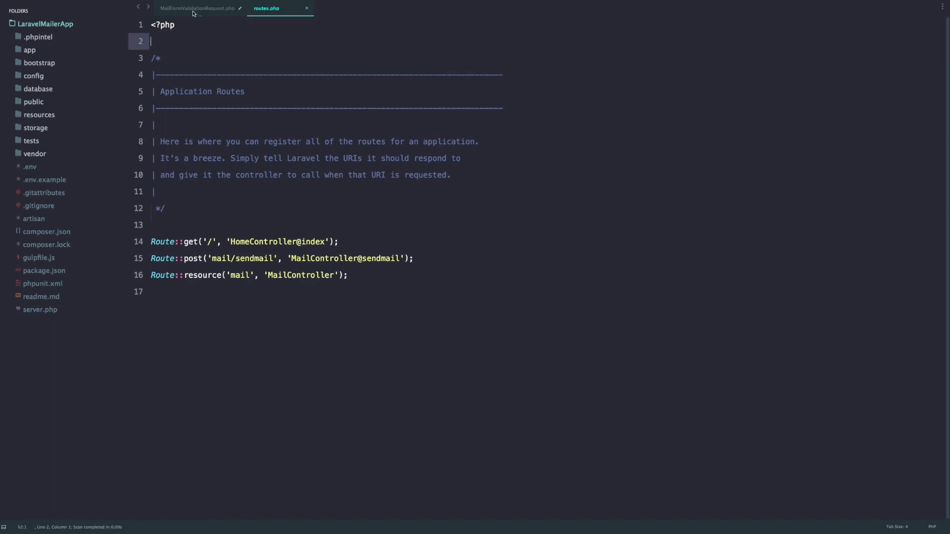
click(196, 8)
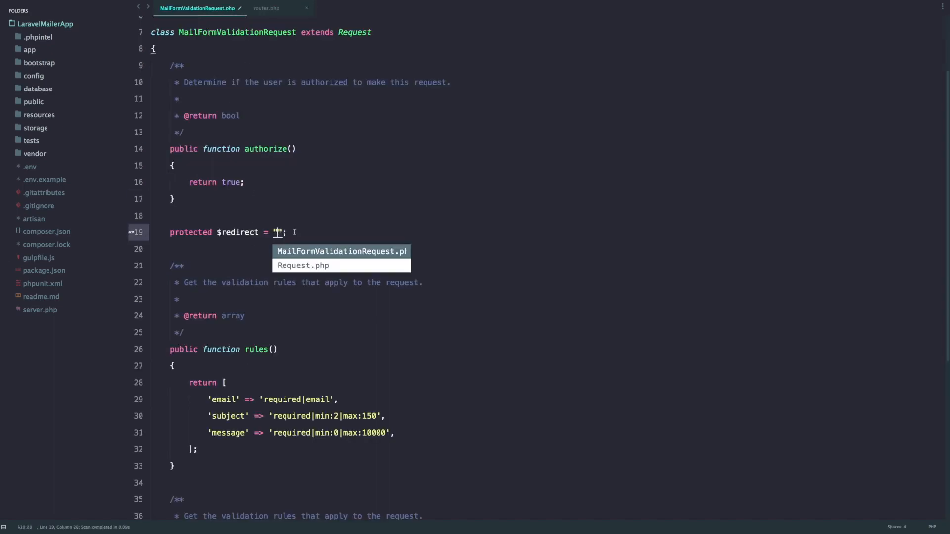
text(/)
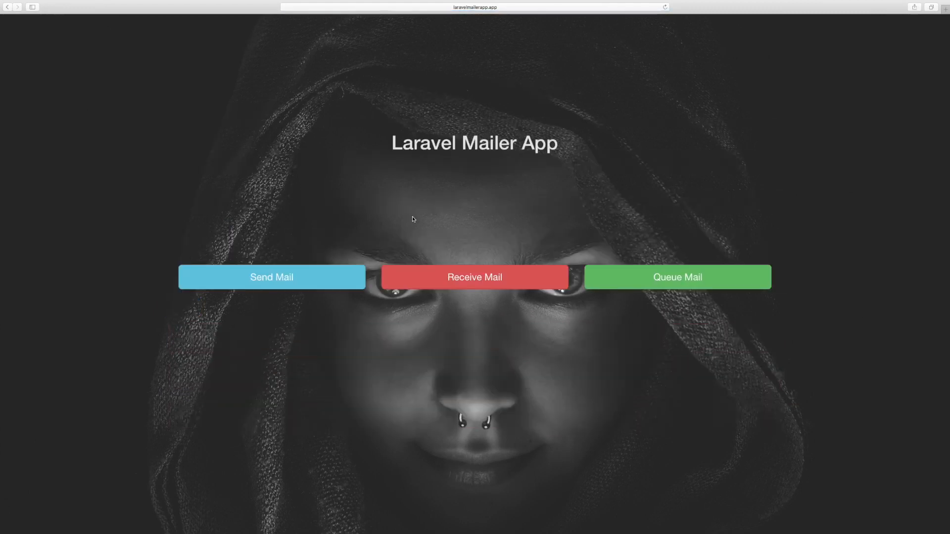
Step: Go from the Laravel Mailer App home page to the empty send-mail form
click(271, 277)
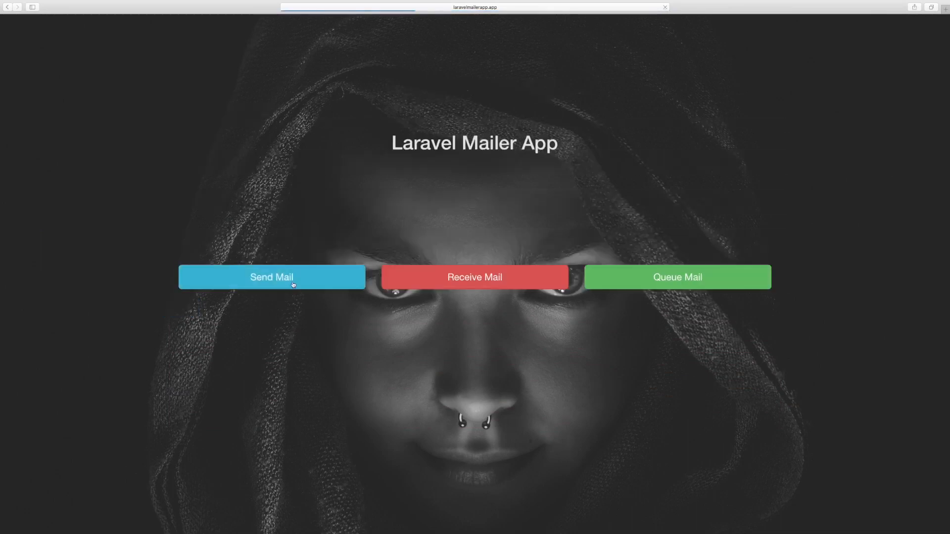
click(272, 277)
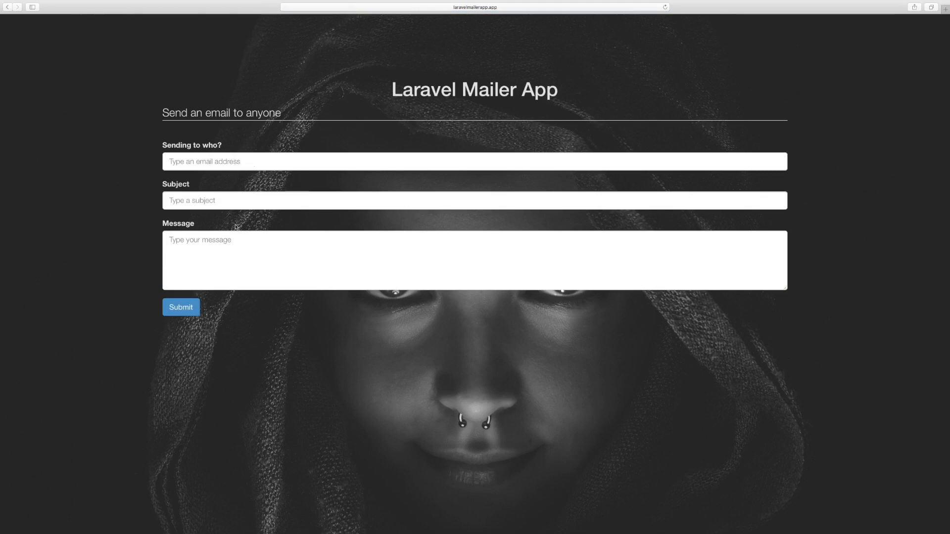
mouse_move(215, 217)
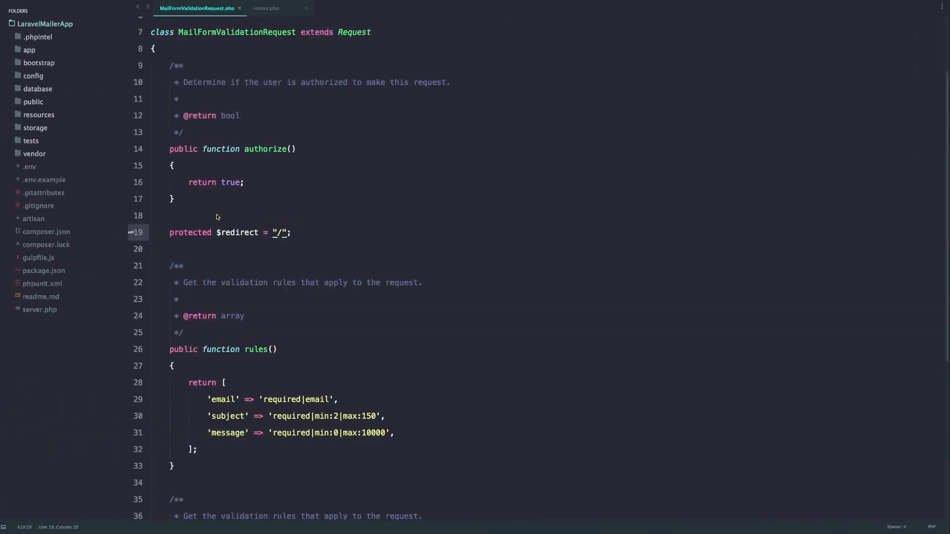
Step: Delete the protected $redirect line from the validation request class
scroll(down, 3)
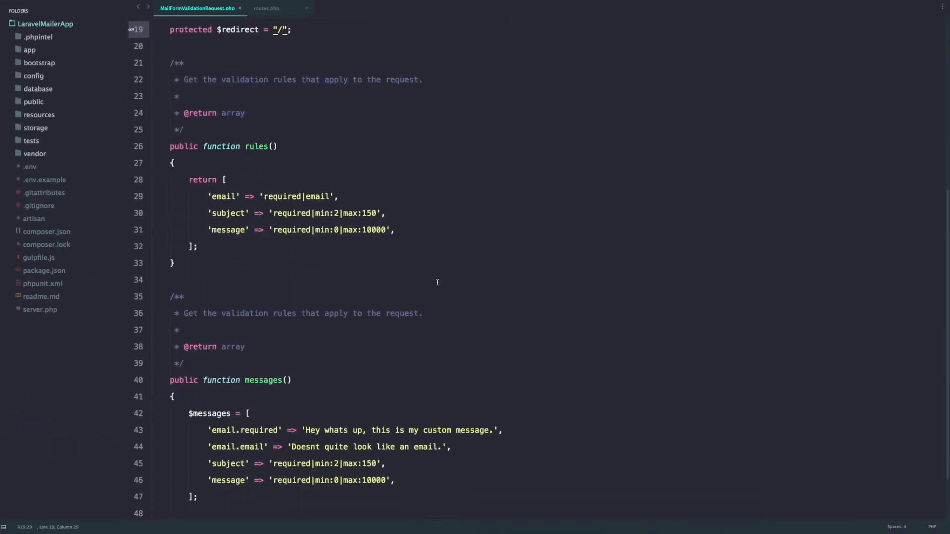
mouse_move(413, 274)
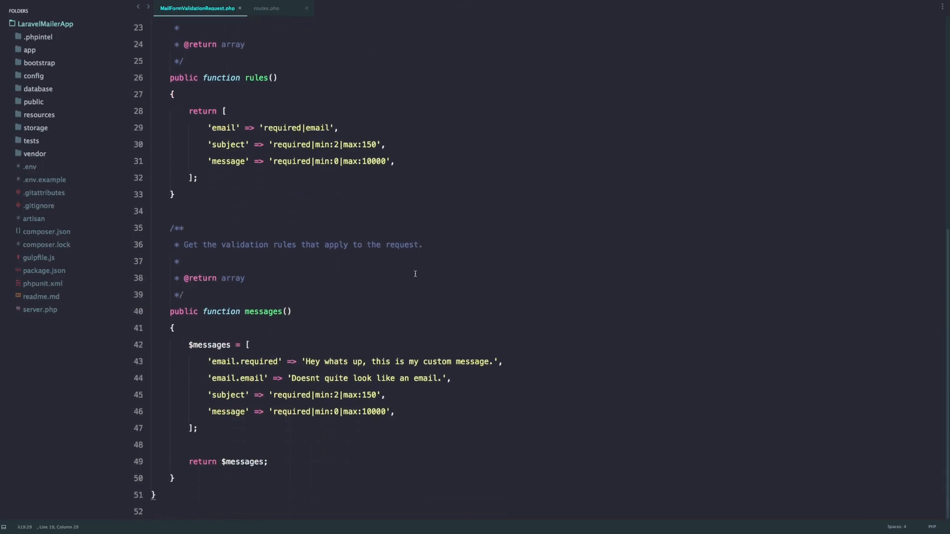
mouse_move(337, 212)
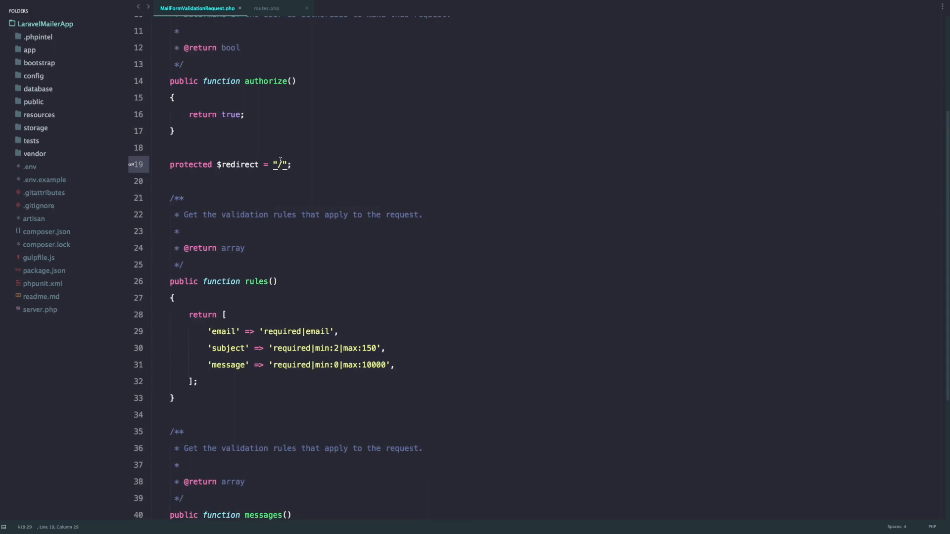
triple_click(230, 165)
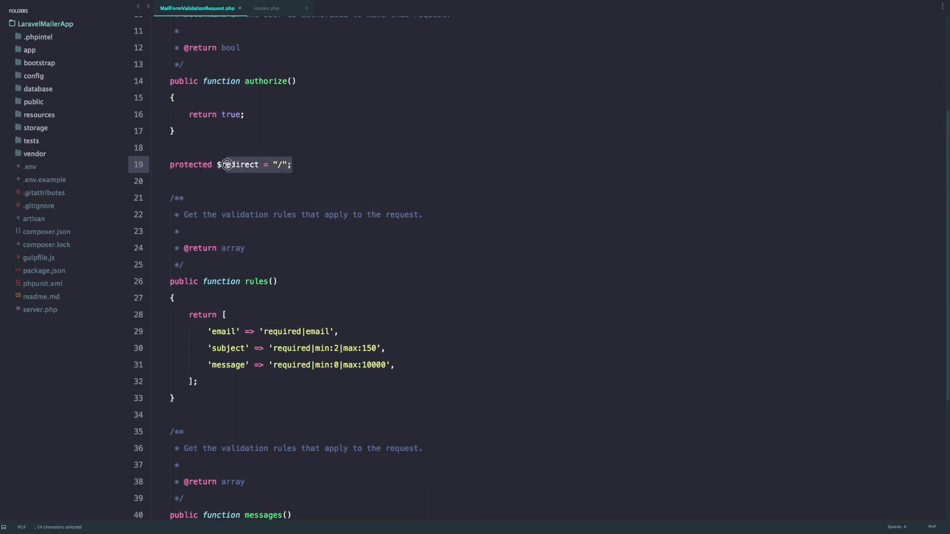
click(307, 169)
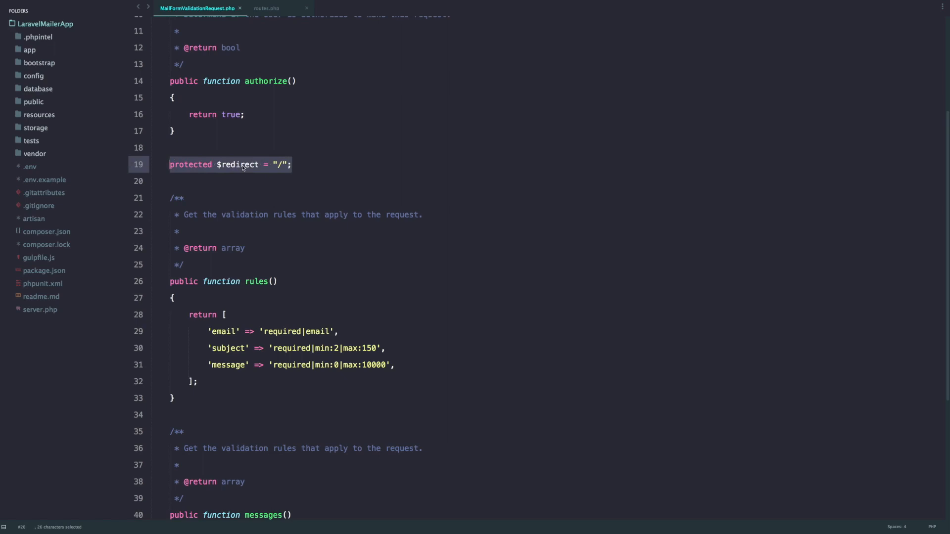
key(Delete)
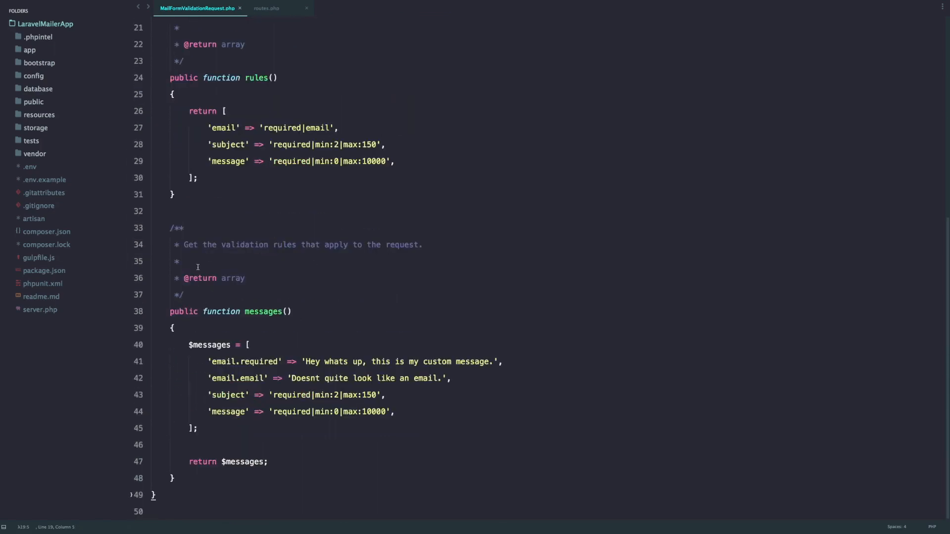
Step: Rename the subject key to subject.min with the message 'You gotta be Joking.'
drag(194, 395, 175, 479)
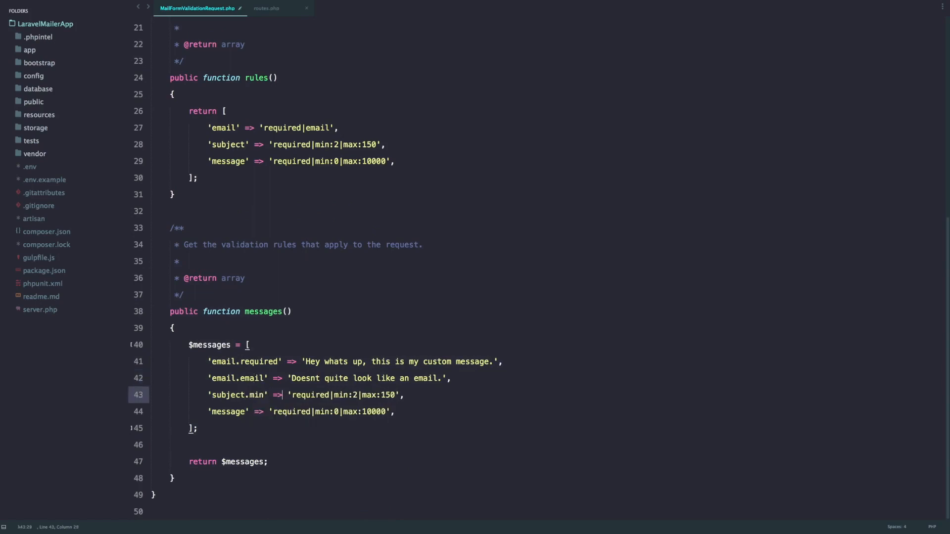
drag(292, 395, 397, 395)
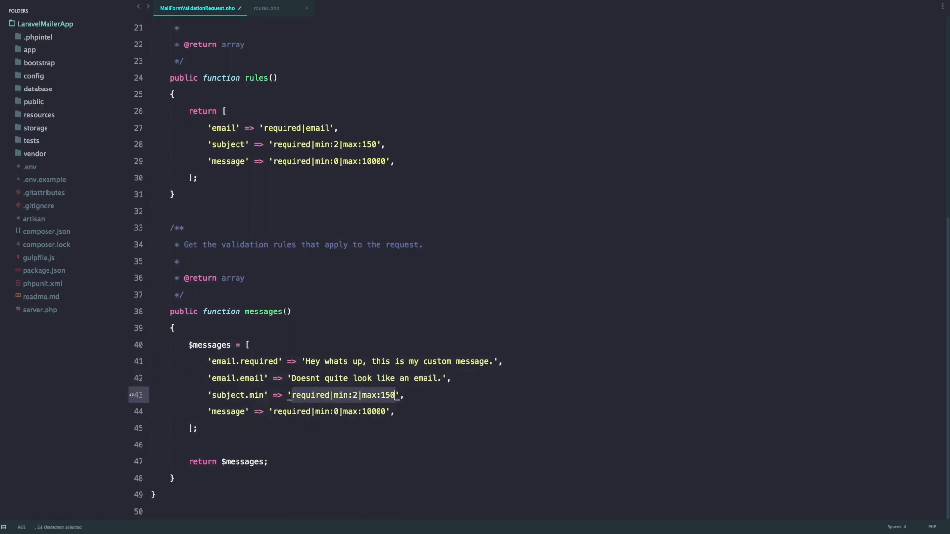
text(You gotta be)
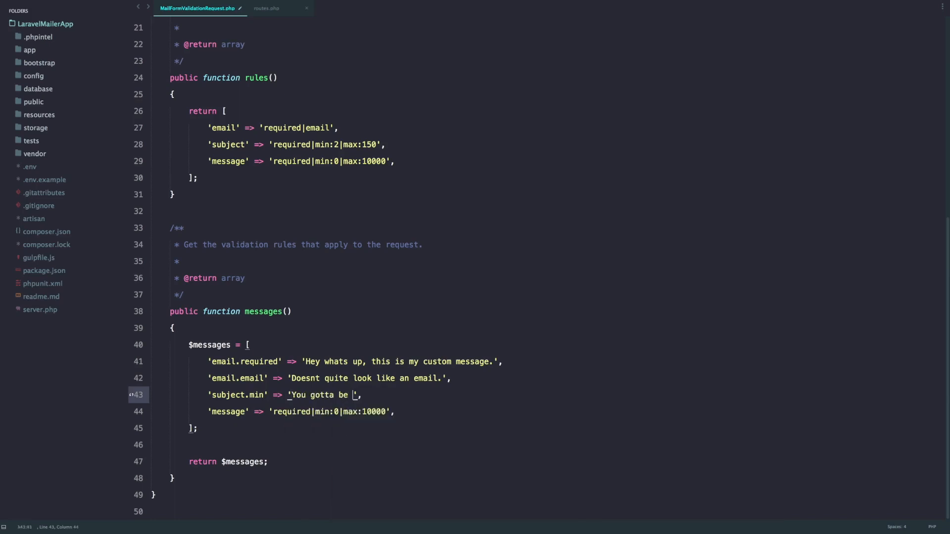
text(Joking.)
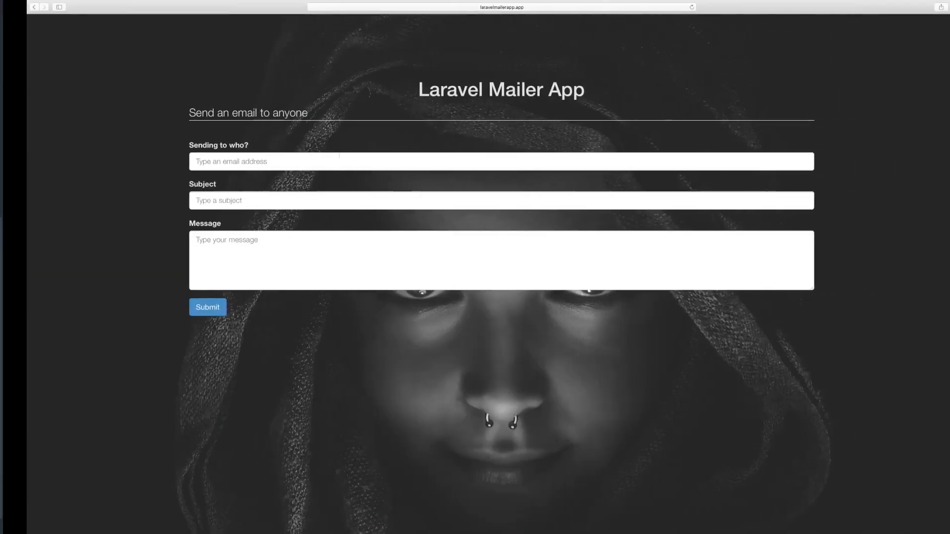
Step: Submit the form with a one-letter subject 'a' to show the 'You gotta be Joking.' error
click(207, 306)
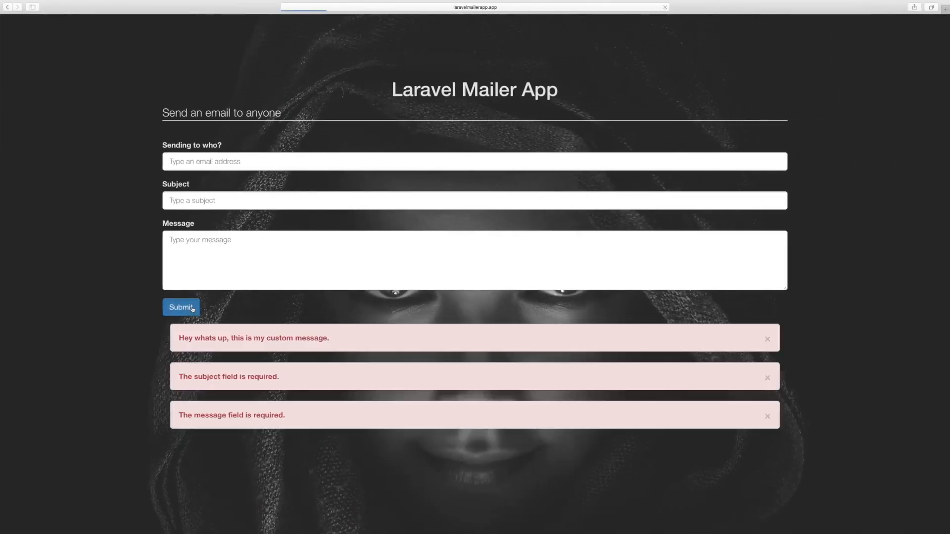
text(a)
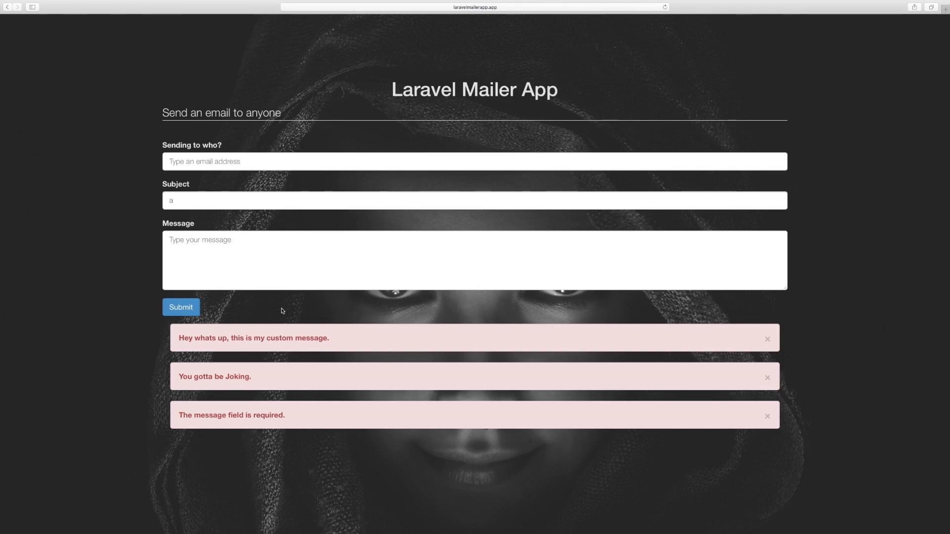
mouse_move(246, 319)
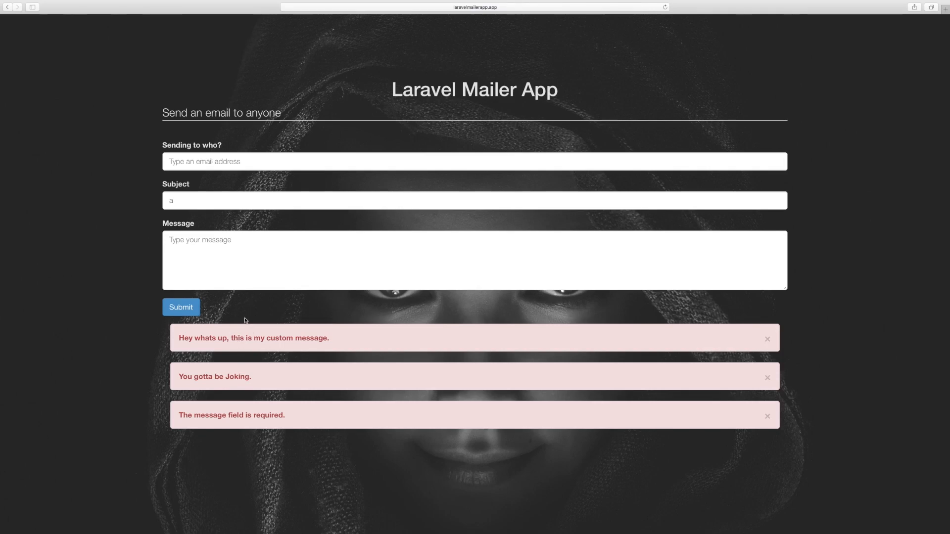